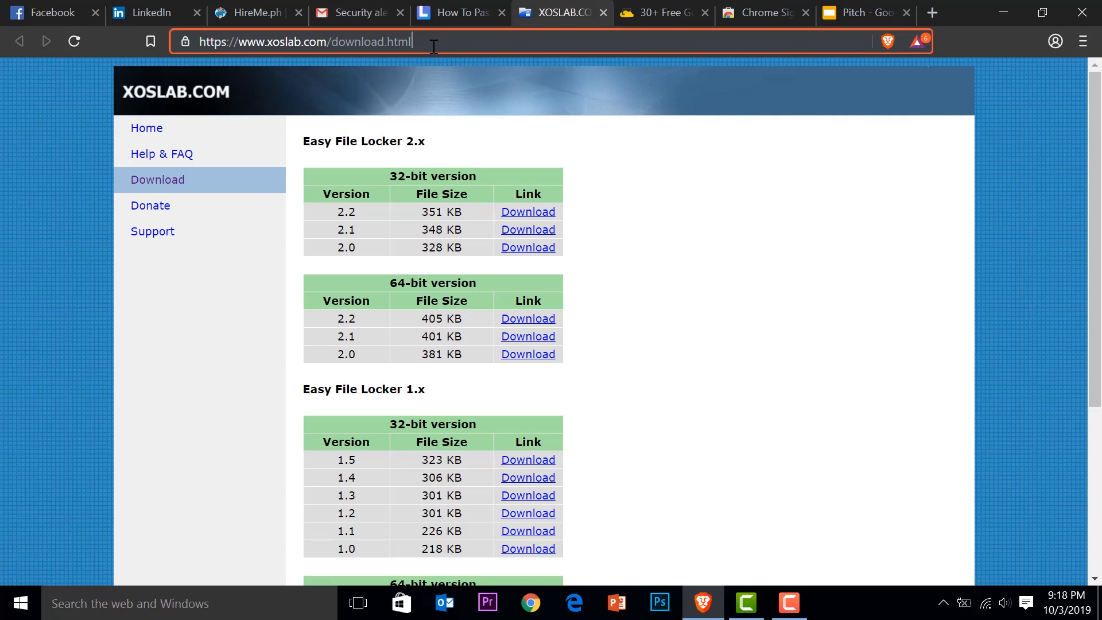
mouse_move(528, 241)
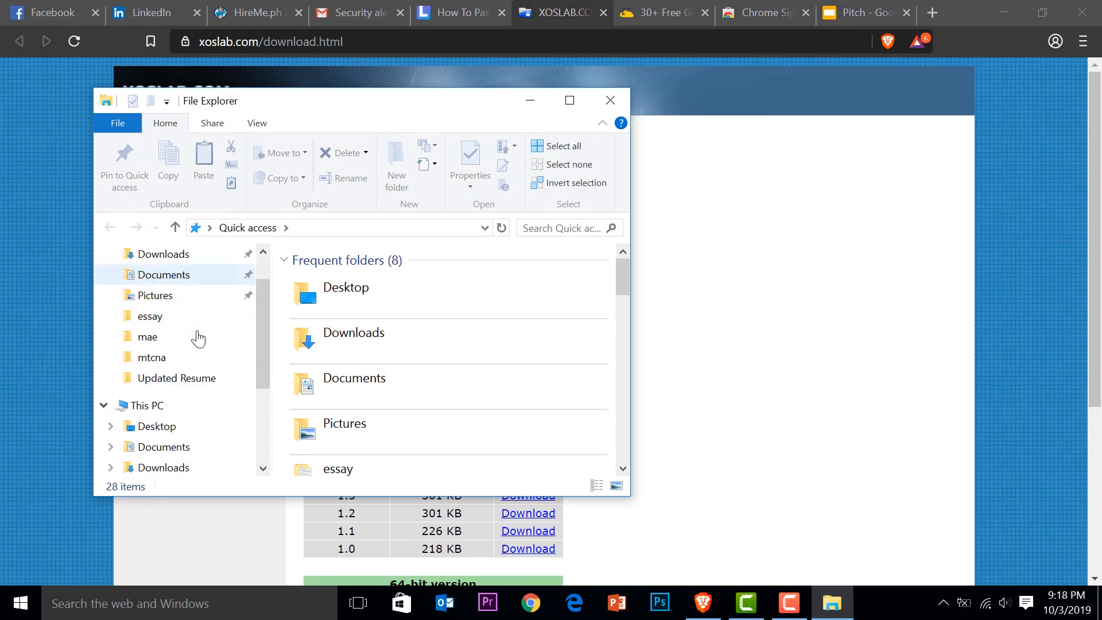
- Close the File Explorer window to return to the Easy File Locker download page
right_click(142, 405)
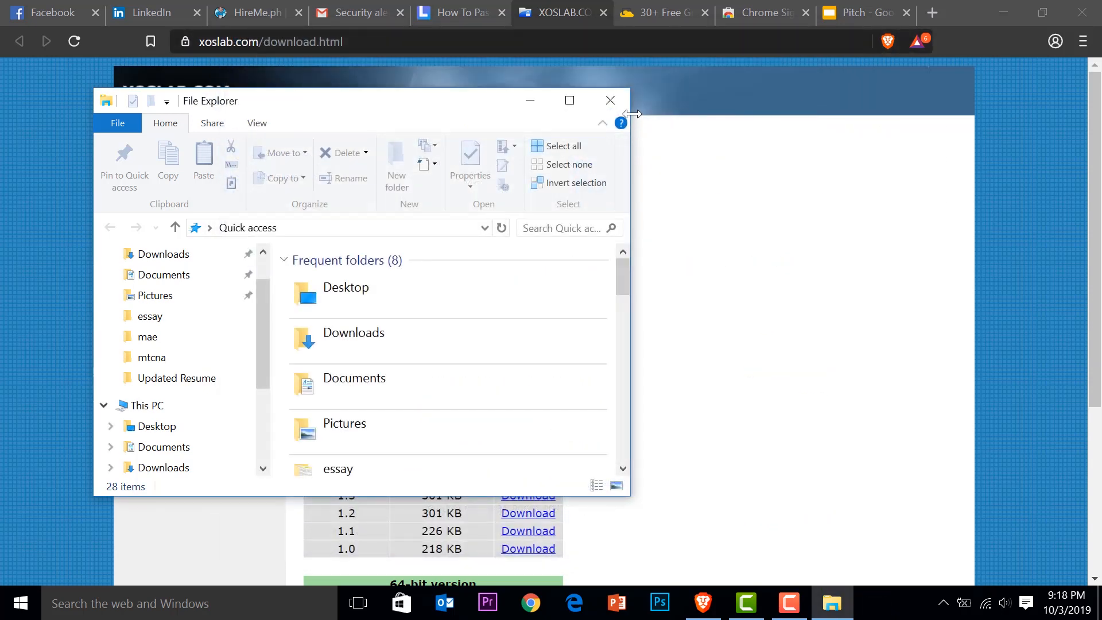
click(609, 100)
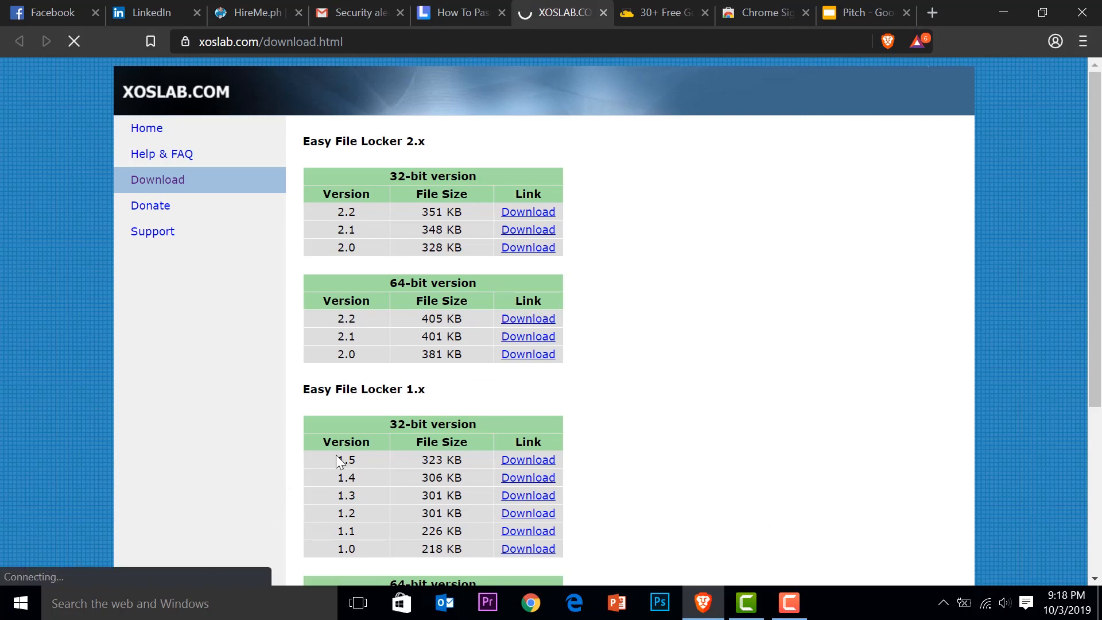
- Download the 64-bit Easy File Locker 2.2 installer and show it in the Desktop folder
click(528, 318)
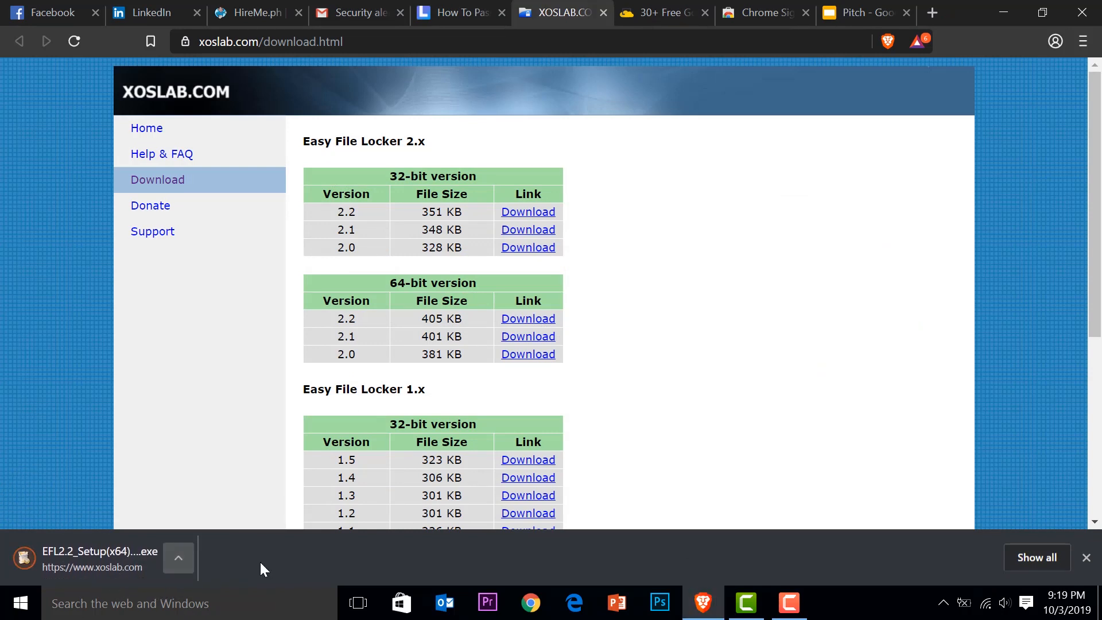
click(831, 602)
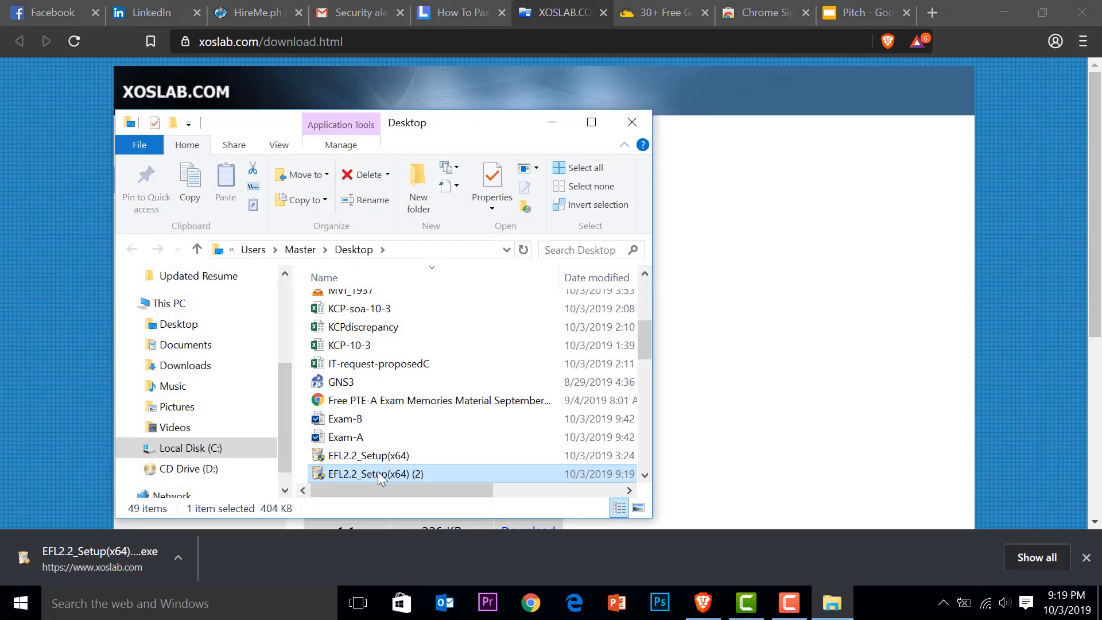
- Run EFL2.2_Setup(x64), install with the default folder and shortcuts, and launch Easy File Locker 2.2
double_click(375, 474)
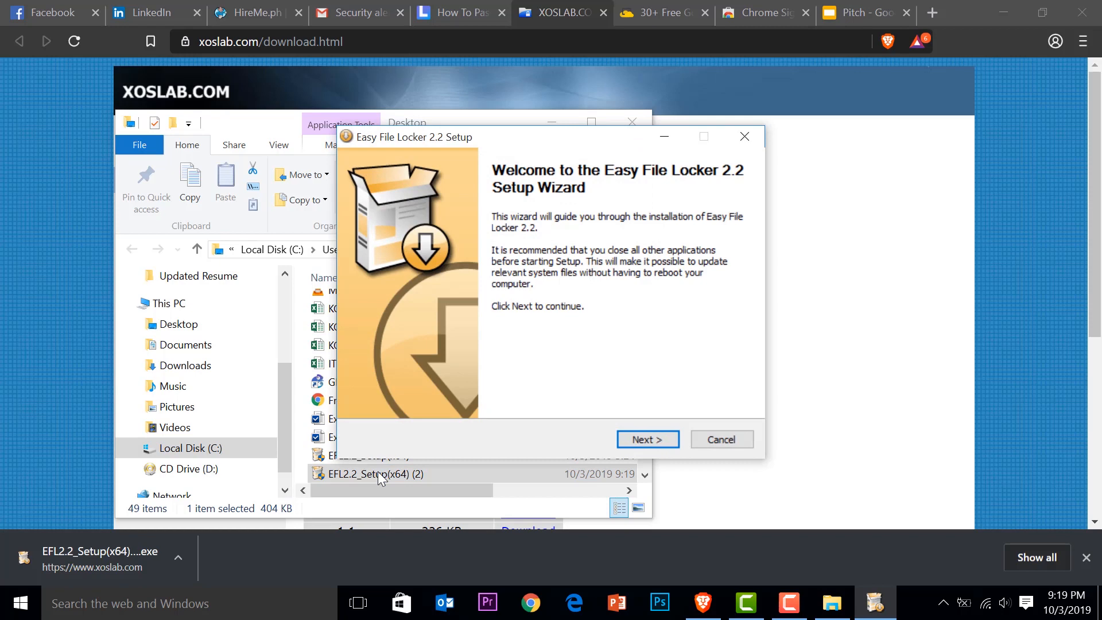
click(646, 438)
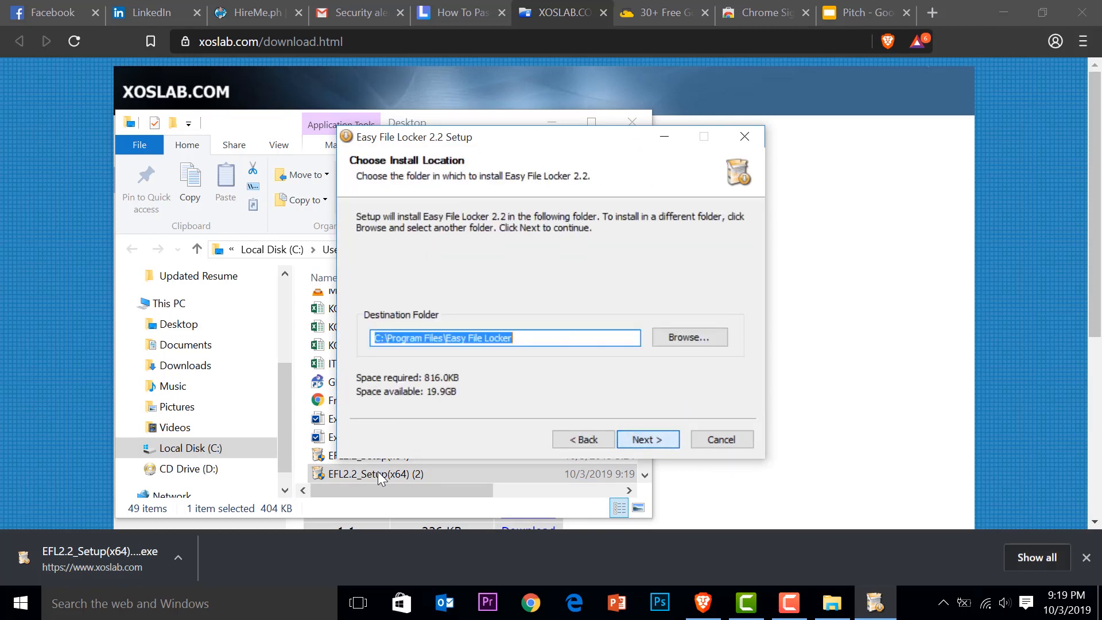
click(647, 439)
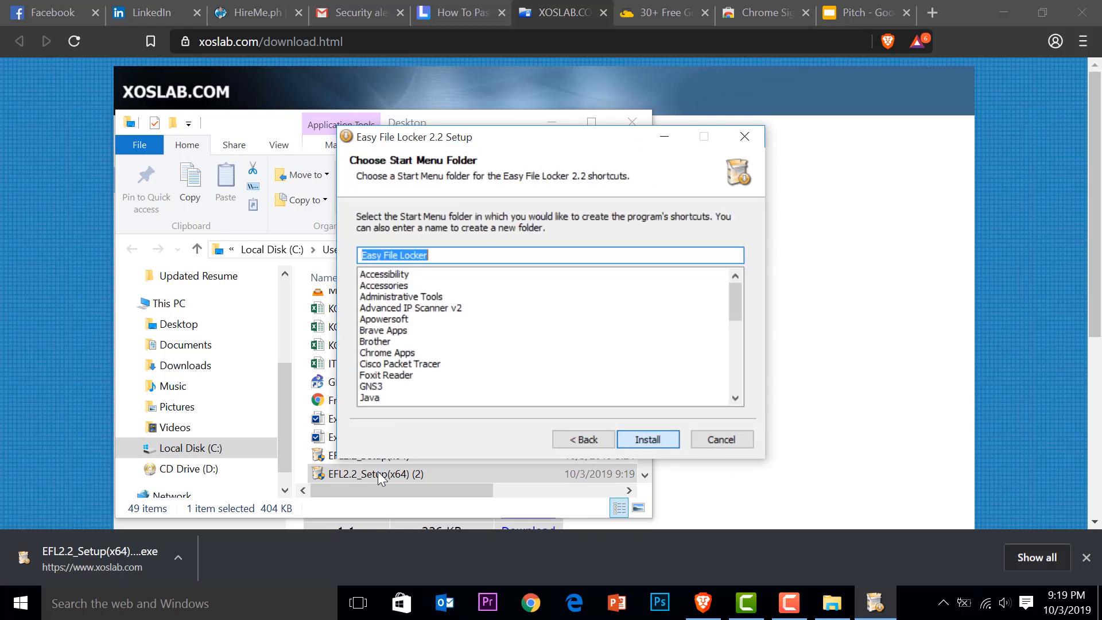
click(646, 439)
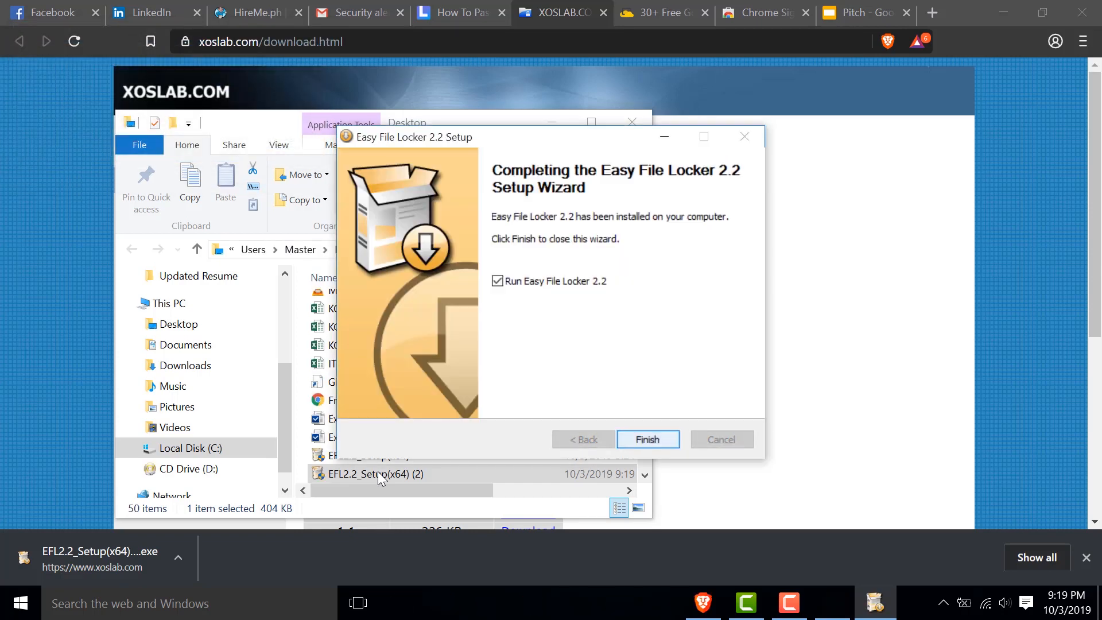
click(646, 440)
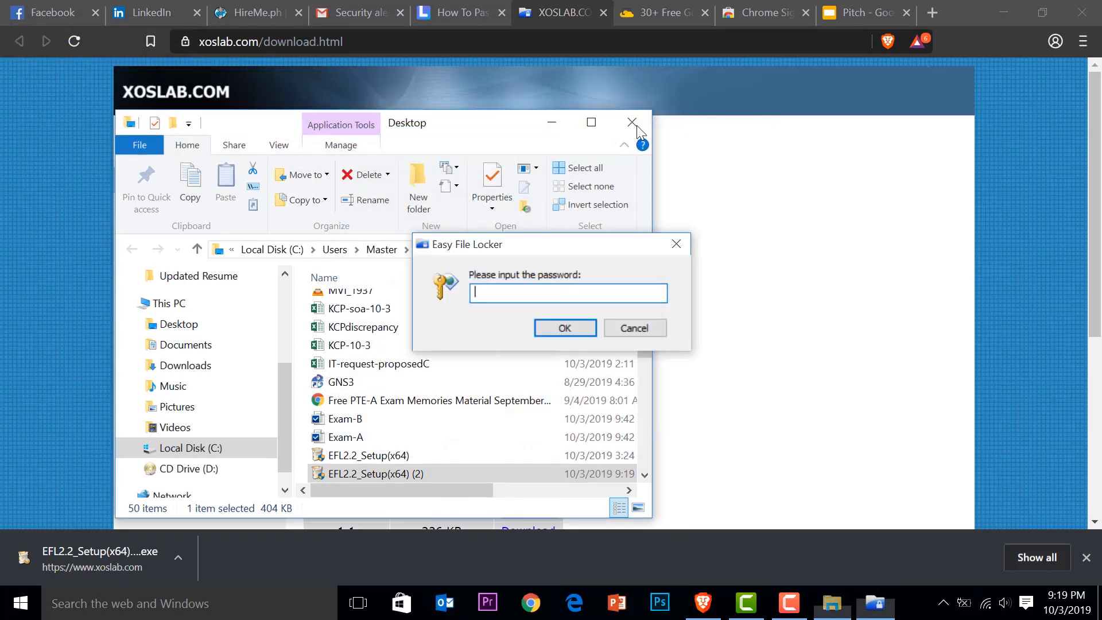
- Close the Desktop folder and submit the password to unlock Easy File Locker
click(630, 123)
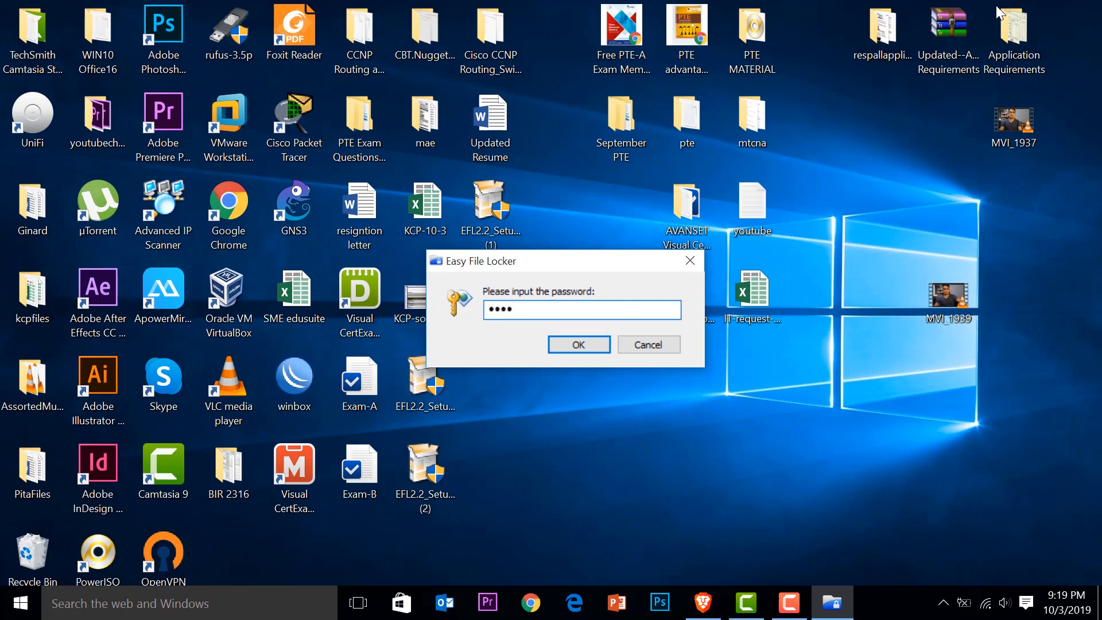
click(579, 345)
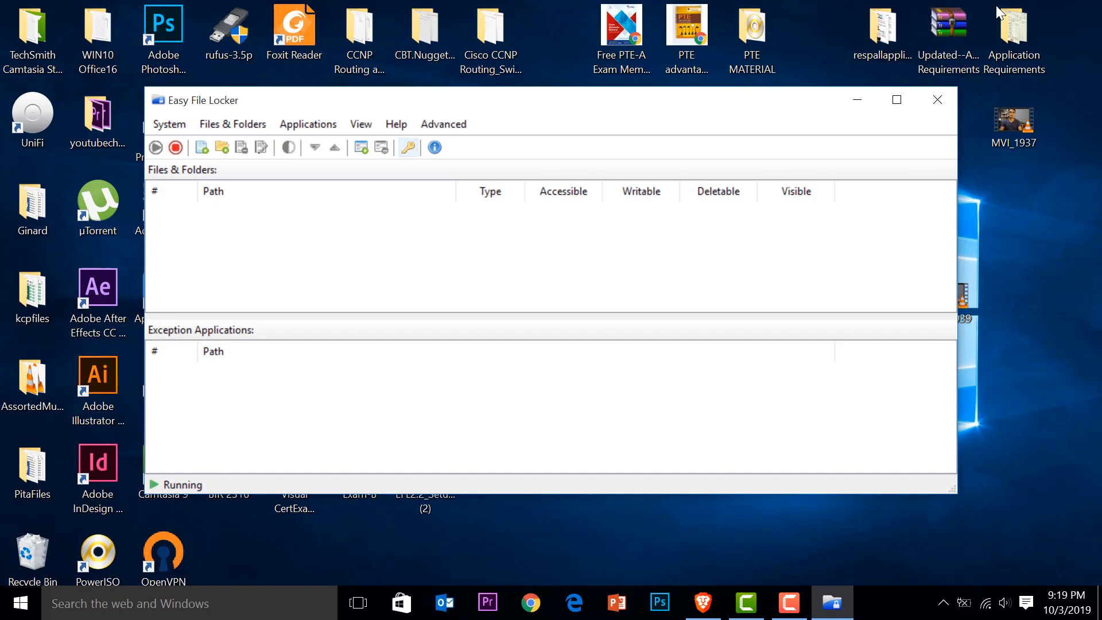
- Set and confirm a new program password via the key icon
click(407, 148)
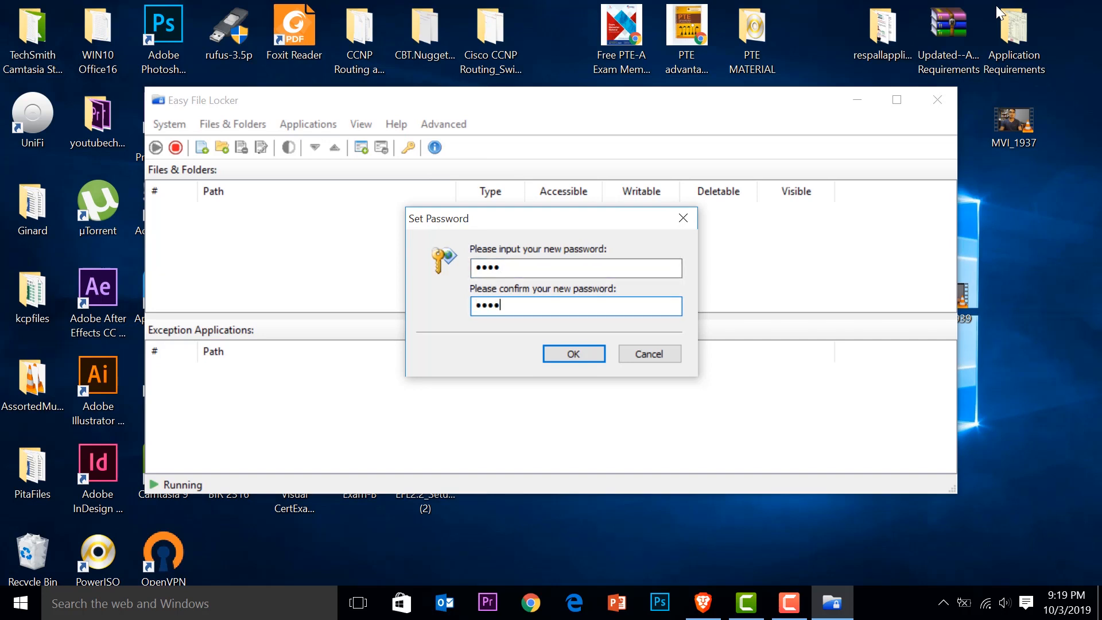
click(572, 354)
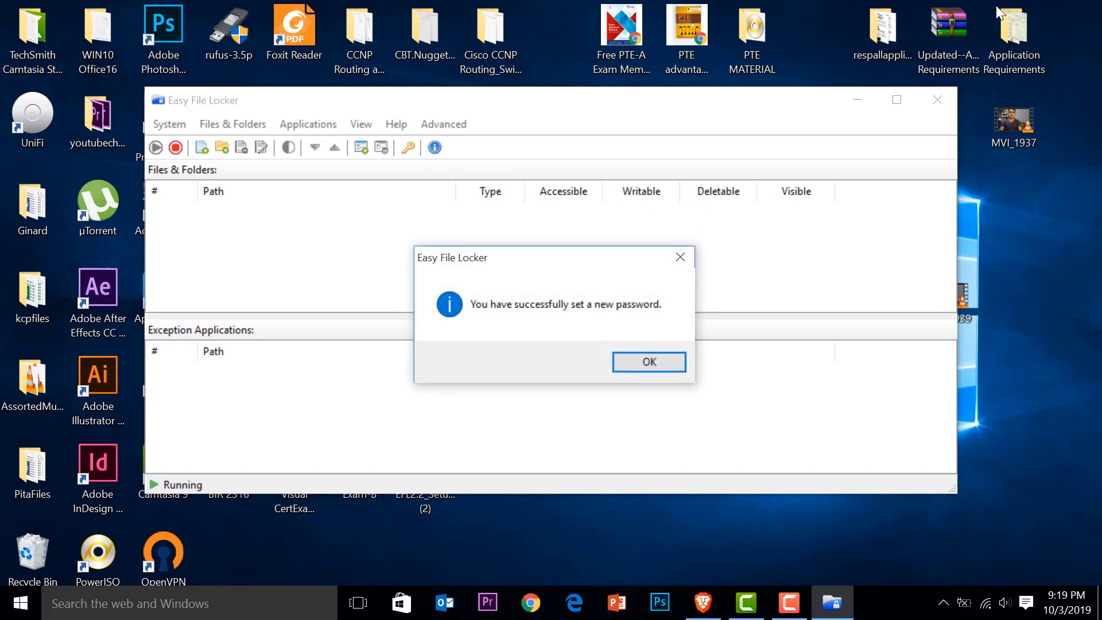
click(648, 361)
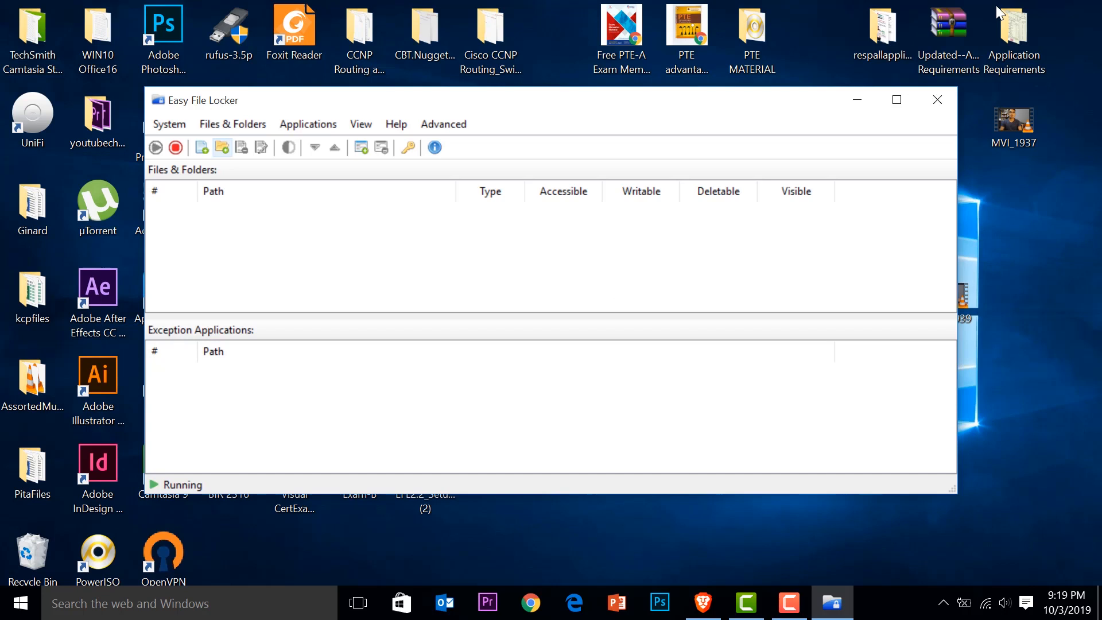
- Add the Desktop folder BIR 2316 as a protected path and mark it visible
click(201, 147)
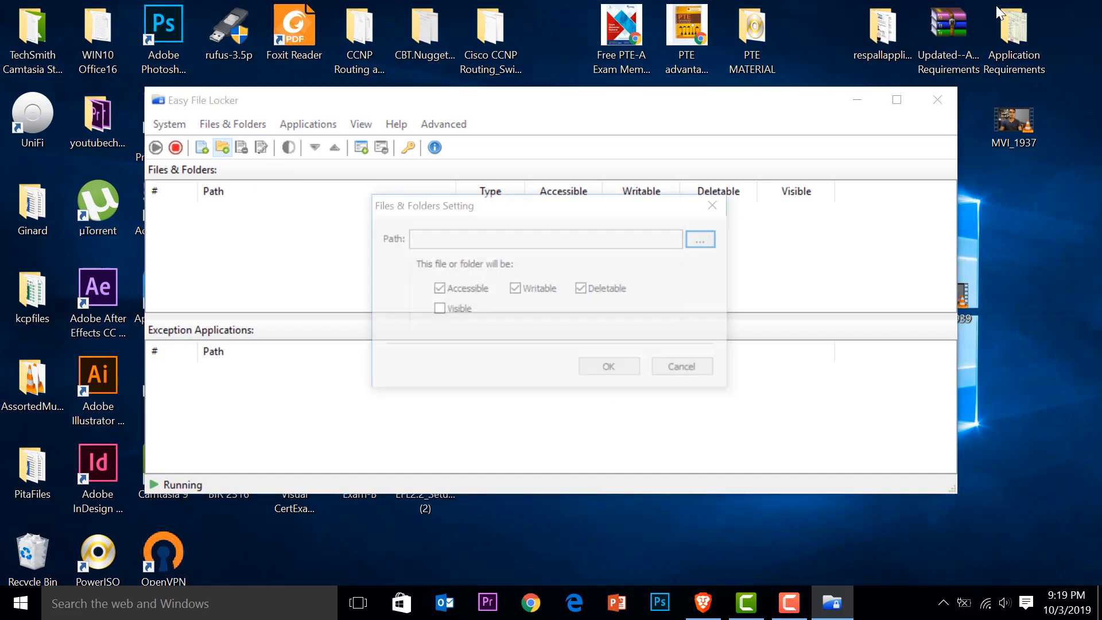
click(700, 238)
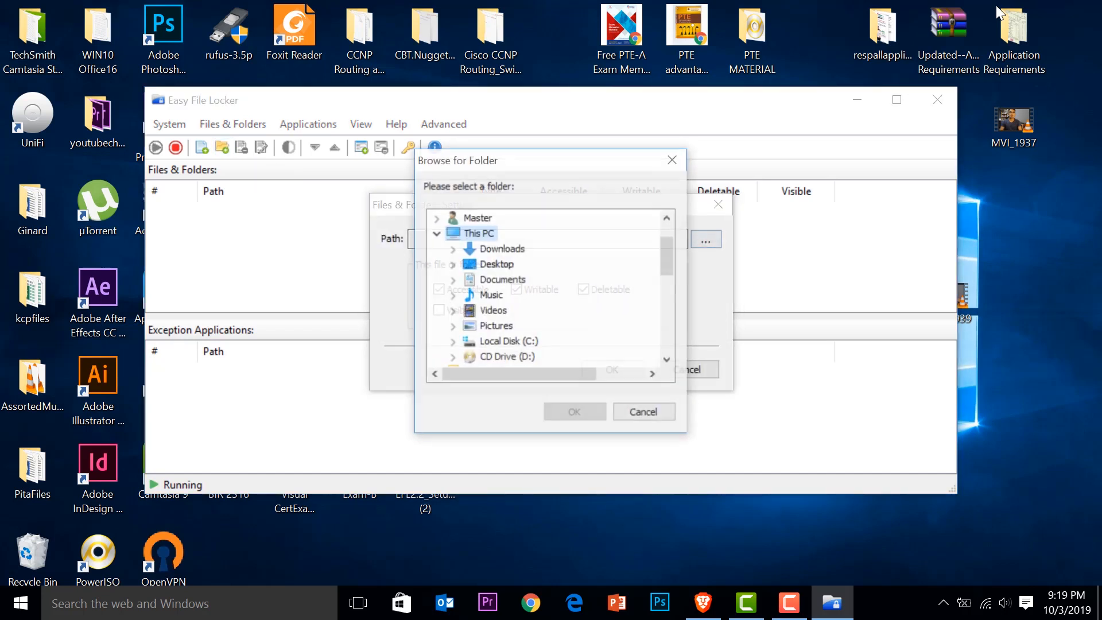
scroll(down, 3)
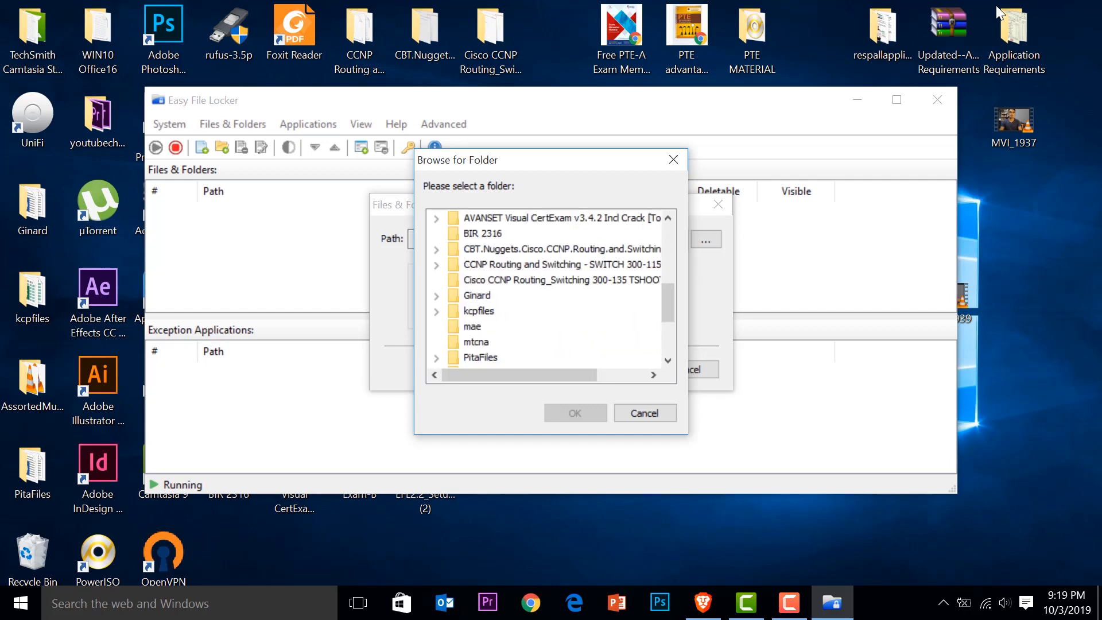
click(483, 326)
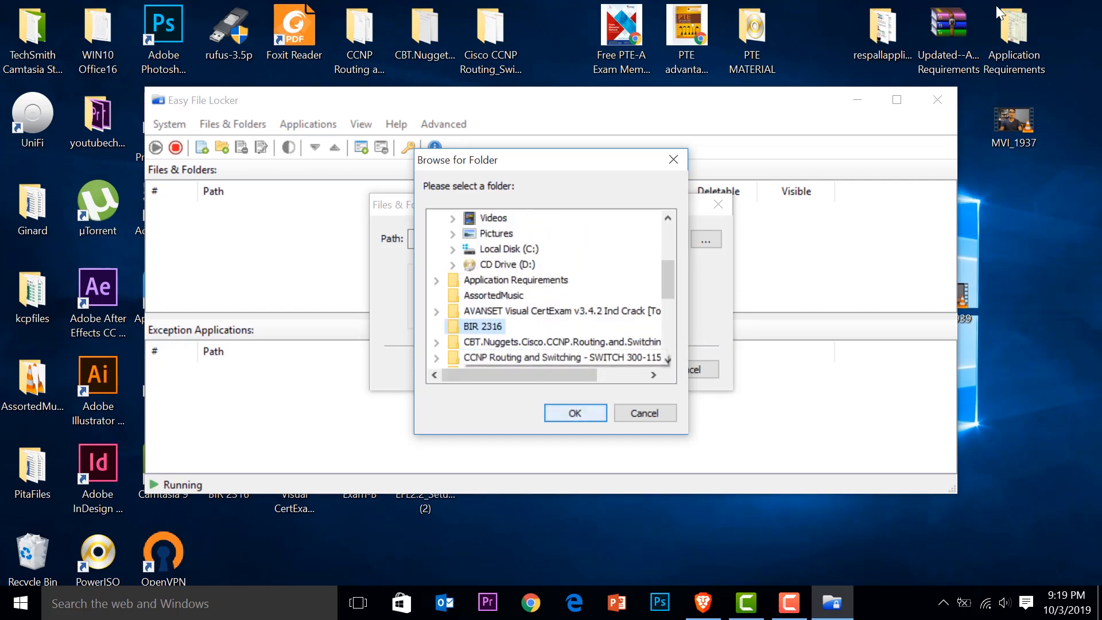
click(574, 412)
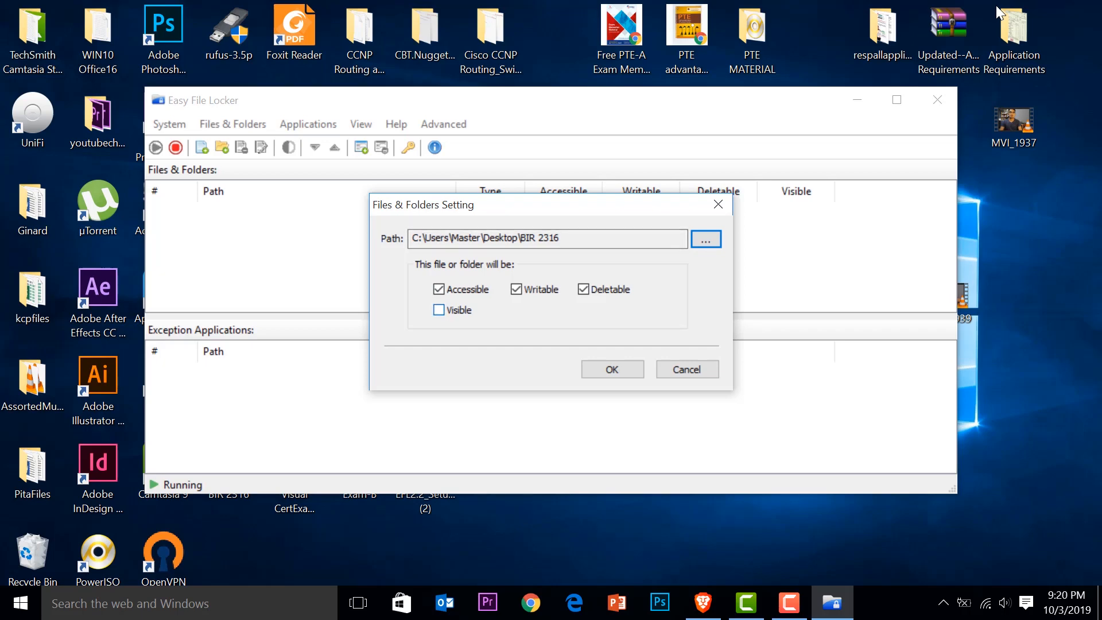
click(610, 368)
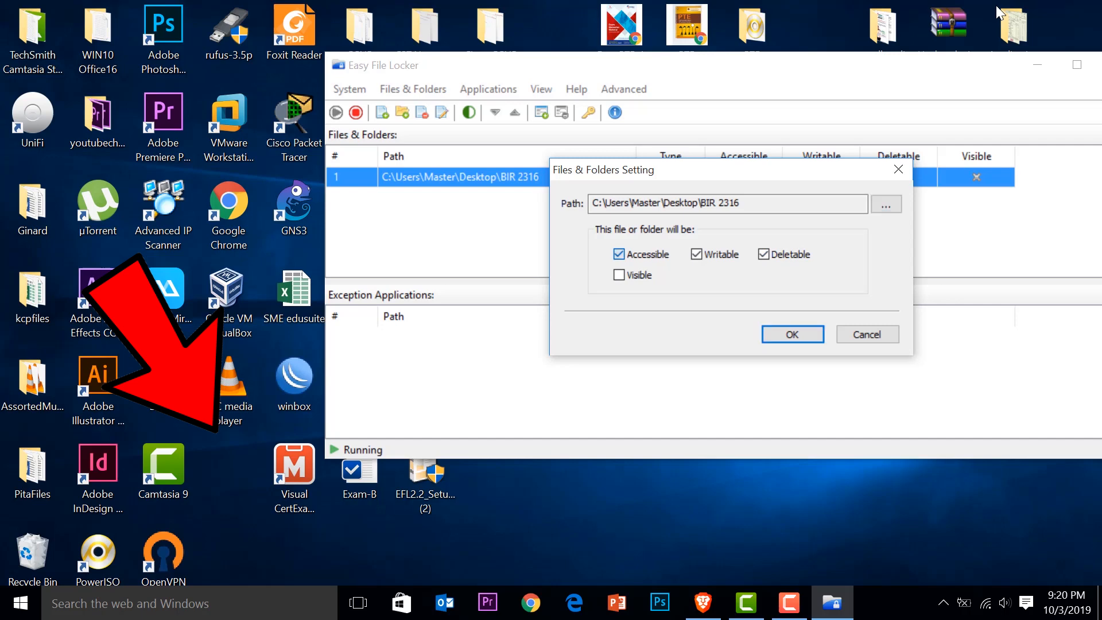
- Save BIR 2316 as visible but not accessible, writable or deletable
click(619, 253)
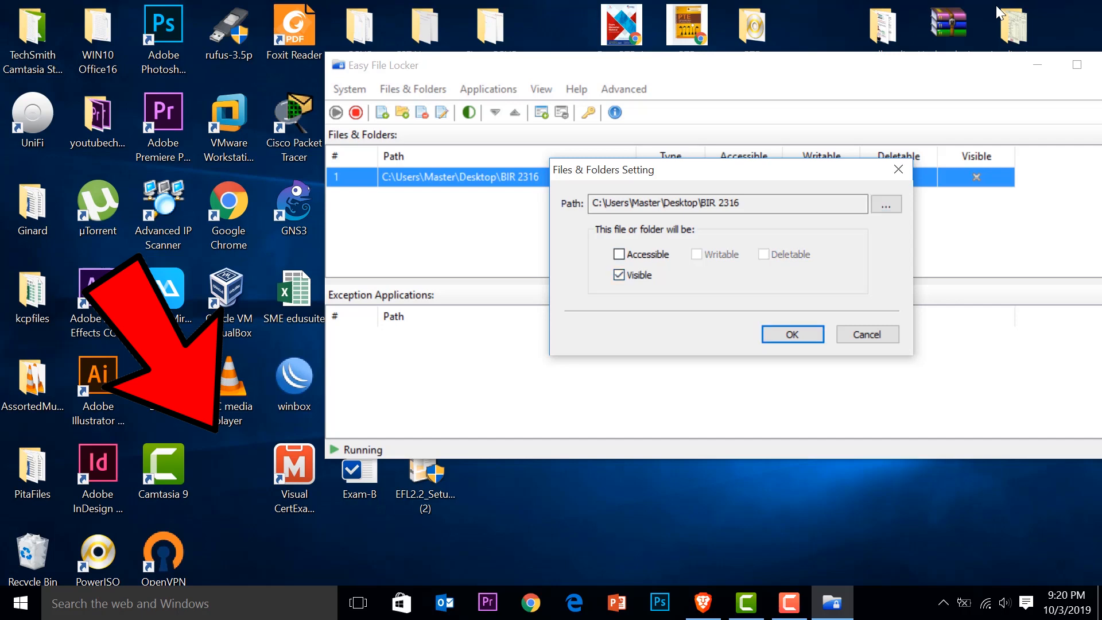
click(791, 334)
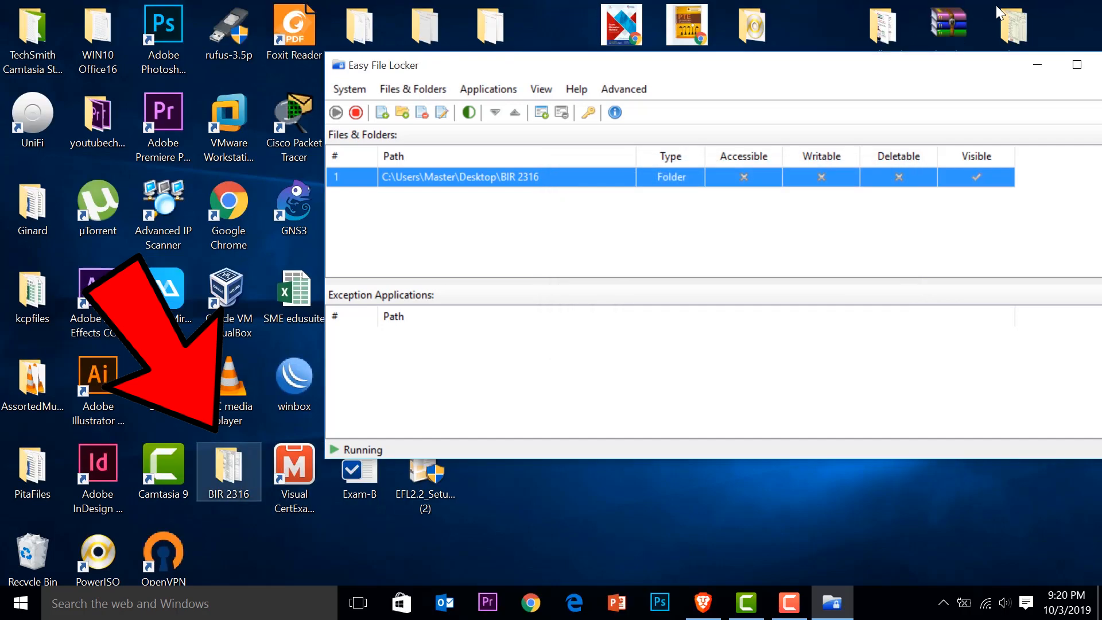
- Try opening BIR 2316 on the Desktop and dismiss the access-denied error
double_click(229, 471)
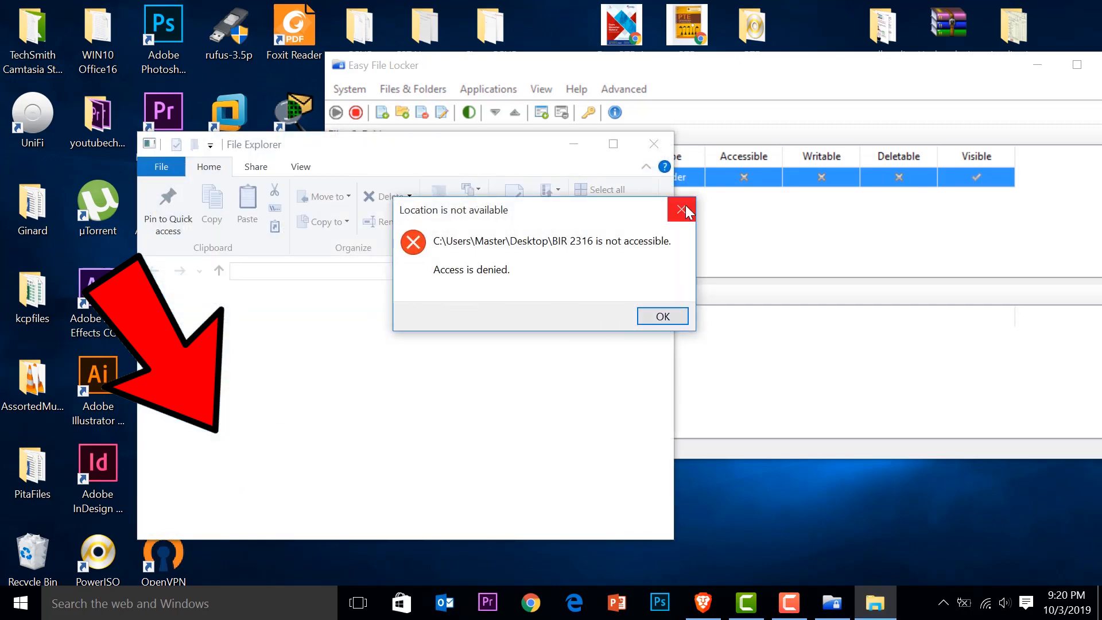
click(679, 212)
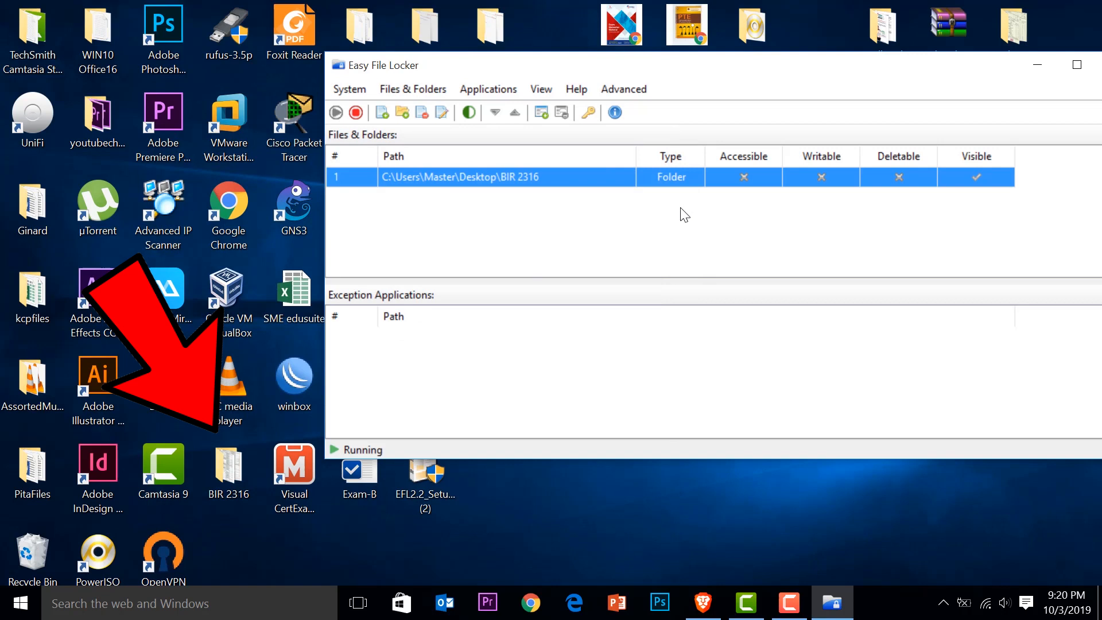
- Reopen BIR 2316's protection settings and mark it accessible
double_click(492, 177)
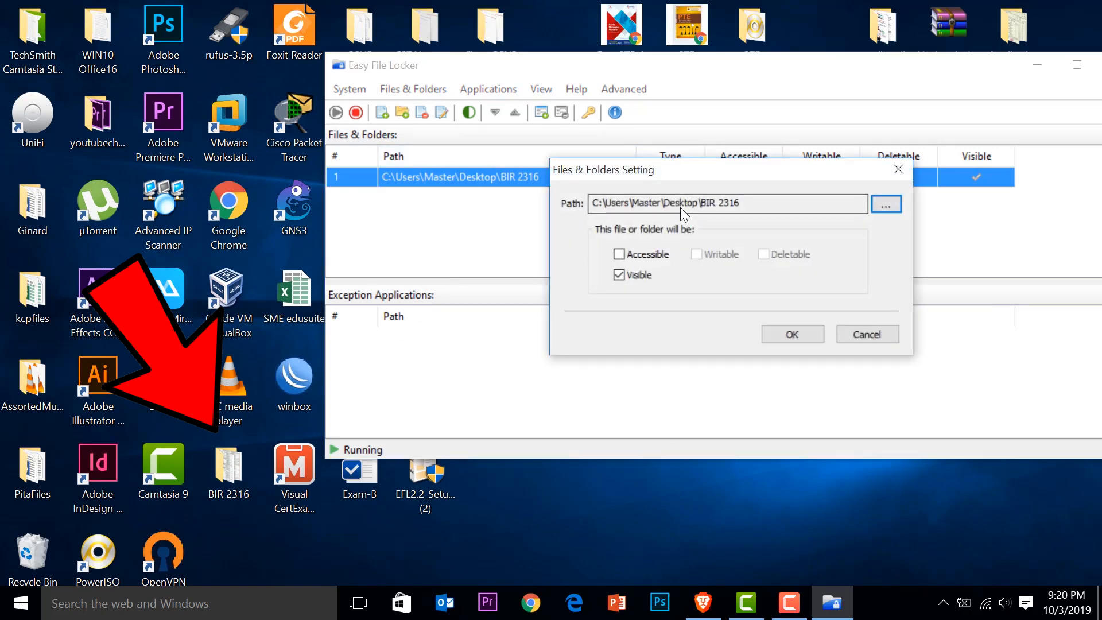
click(619, 253)
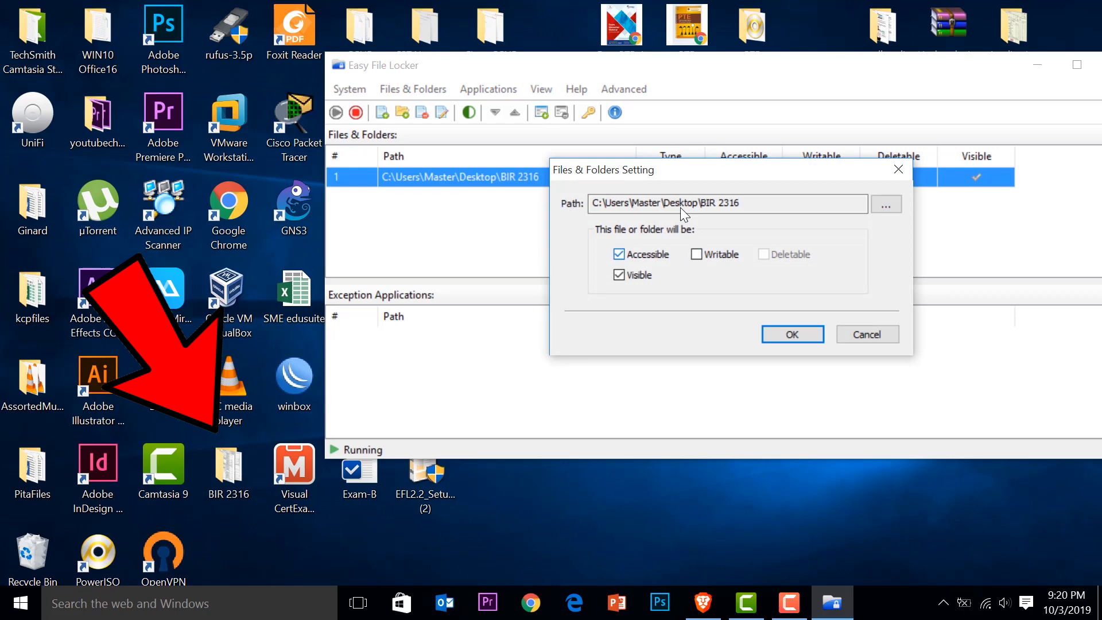
- Make BIR 2316 writable as well and save the protection settings
click(696, 254)
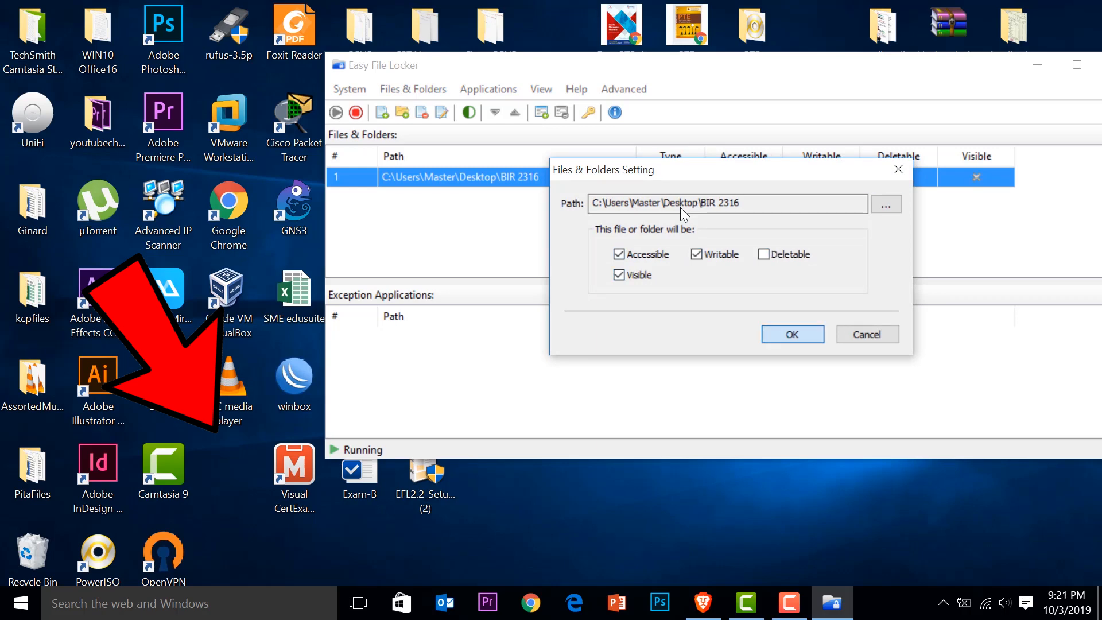
click(792, 334)
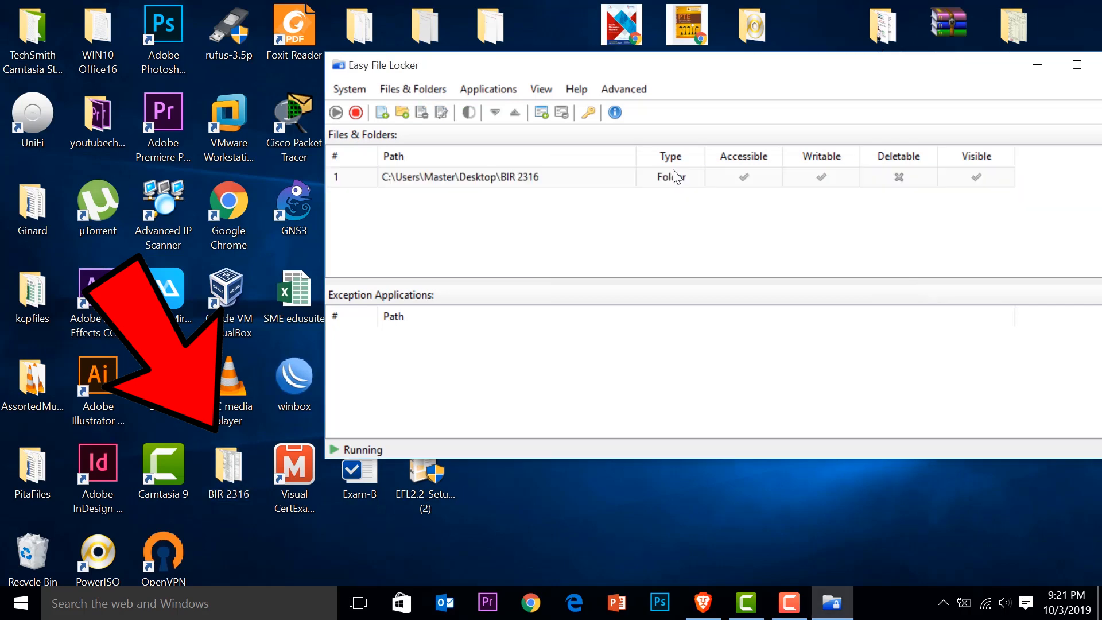
- Attempt to delete BIR 2316 from the Desktop and cancel when deletion is refused
click(228, 467)
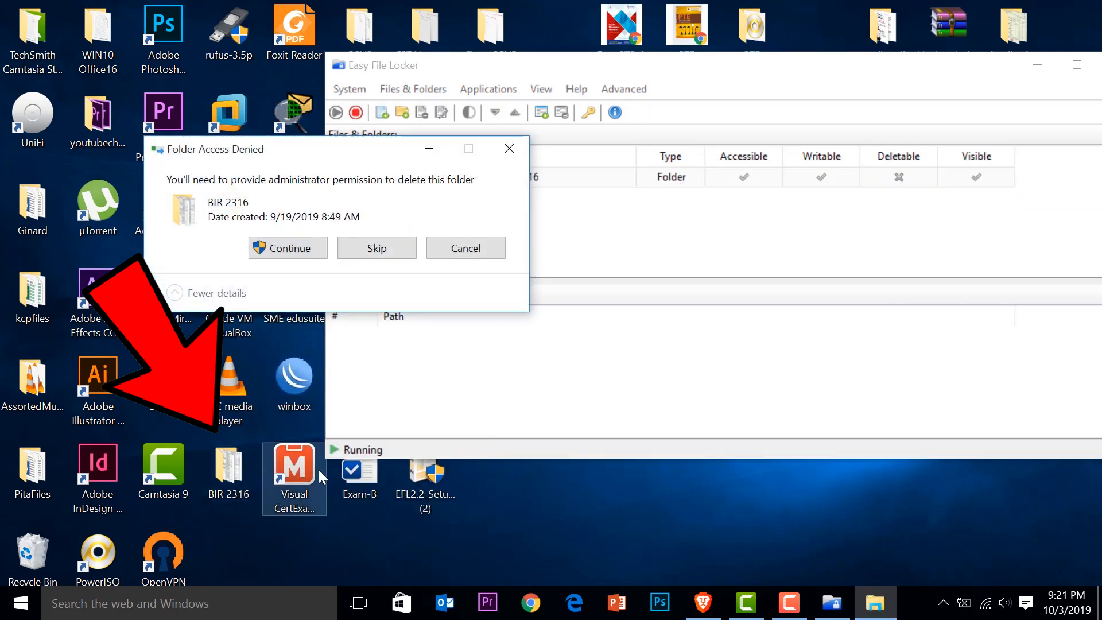
click(287, 248)
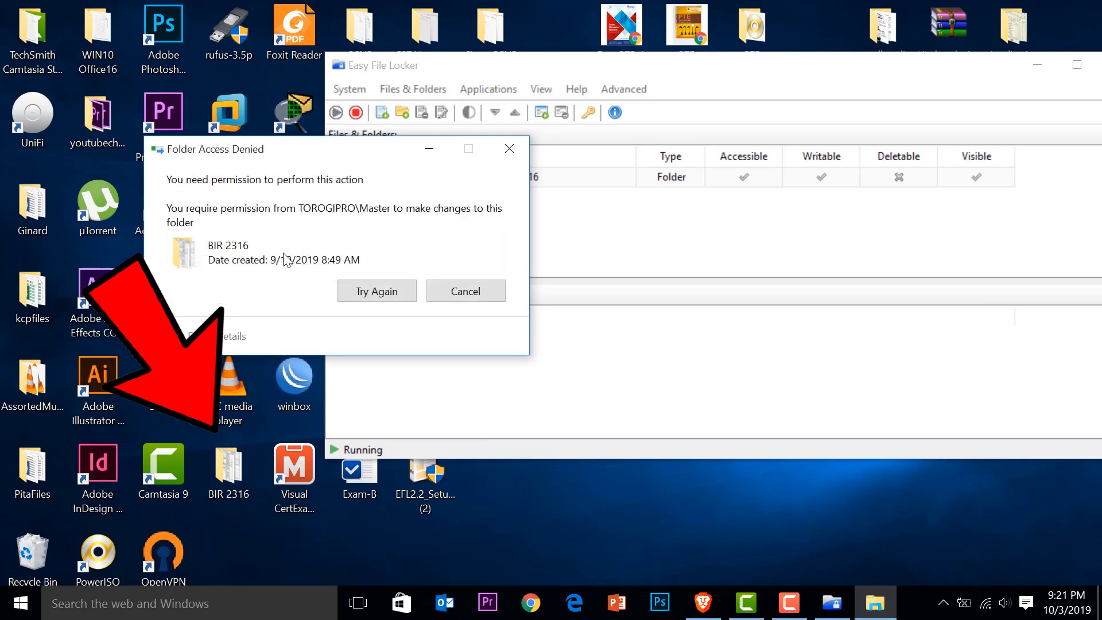
mouse_move(317, 269)
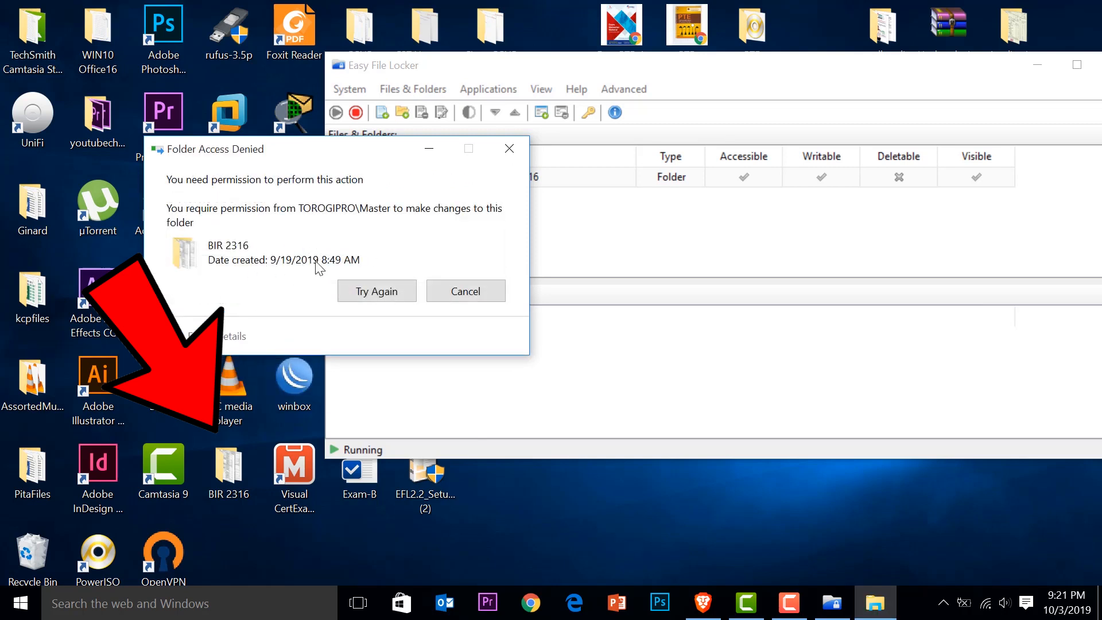
mouse_move(902, 174)
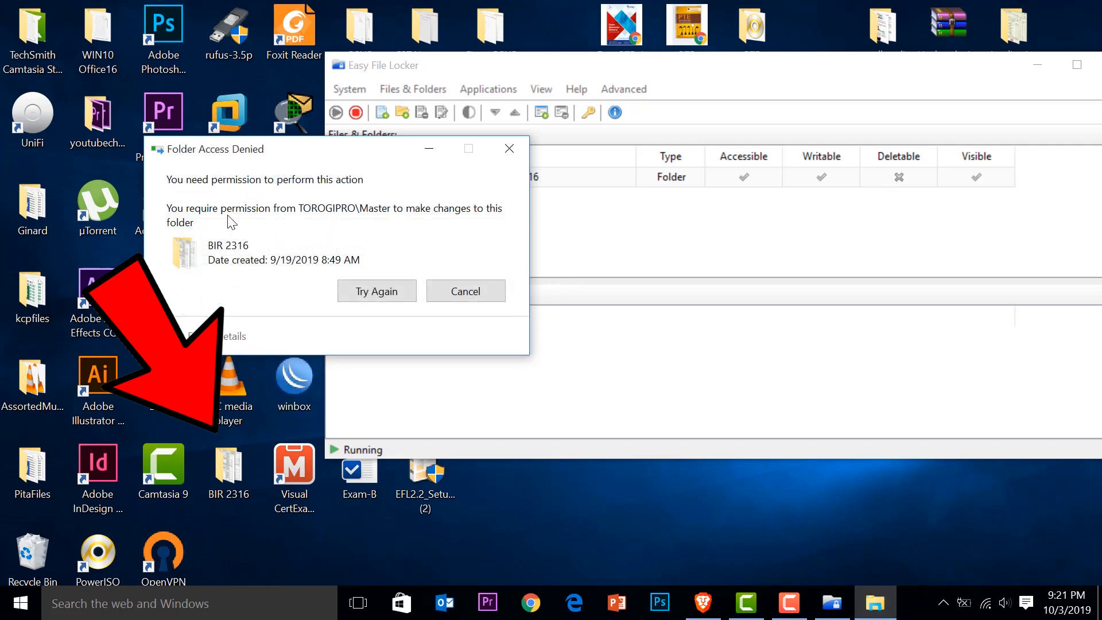
click(465, 290)
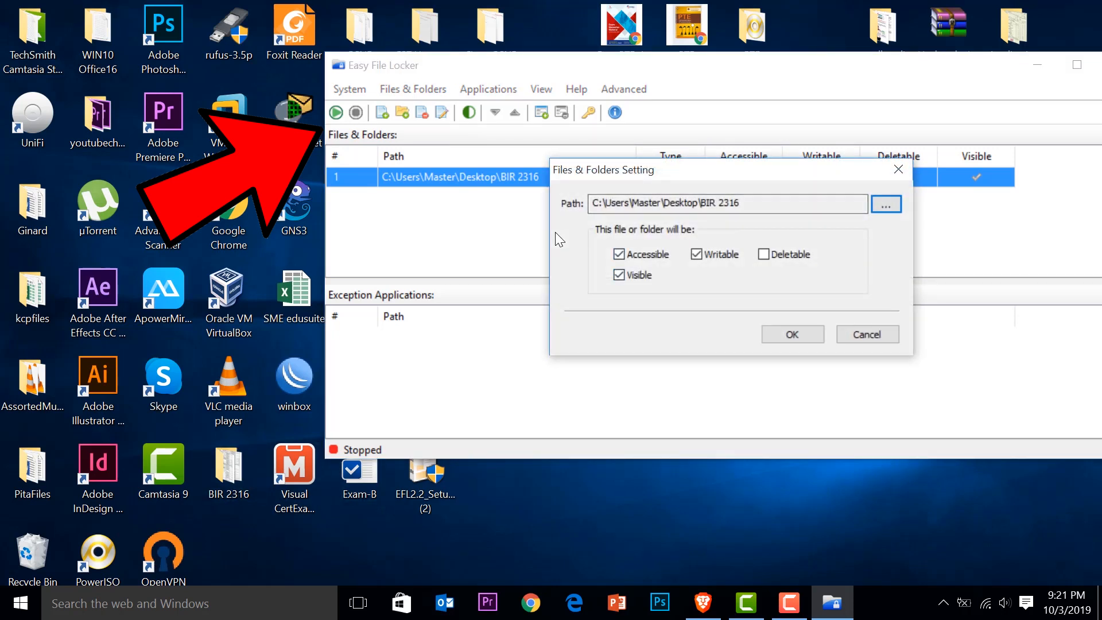
- Toggle Deletable on and back off for BIR 2316, save, and close Easy File Locker
click(619, 254)
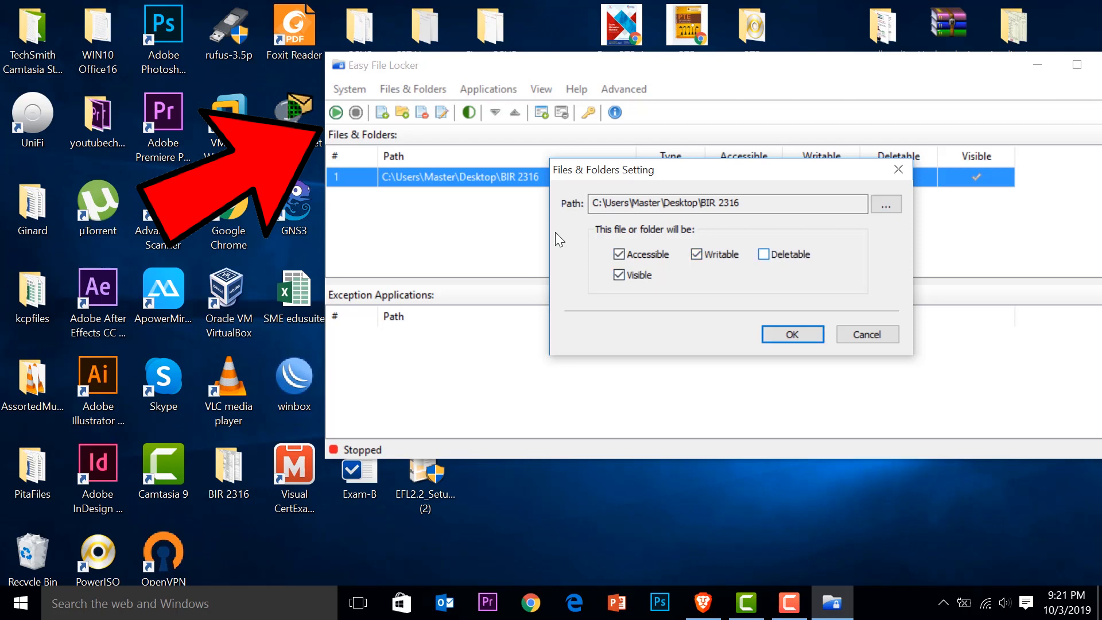
click(763, 254)
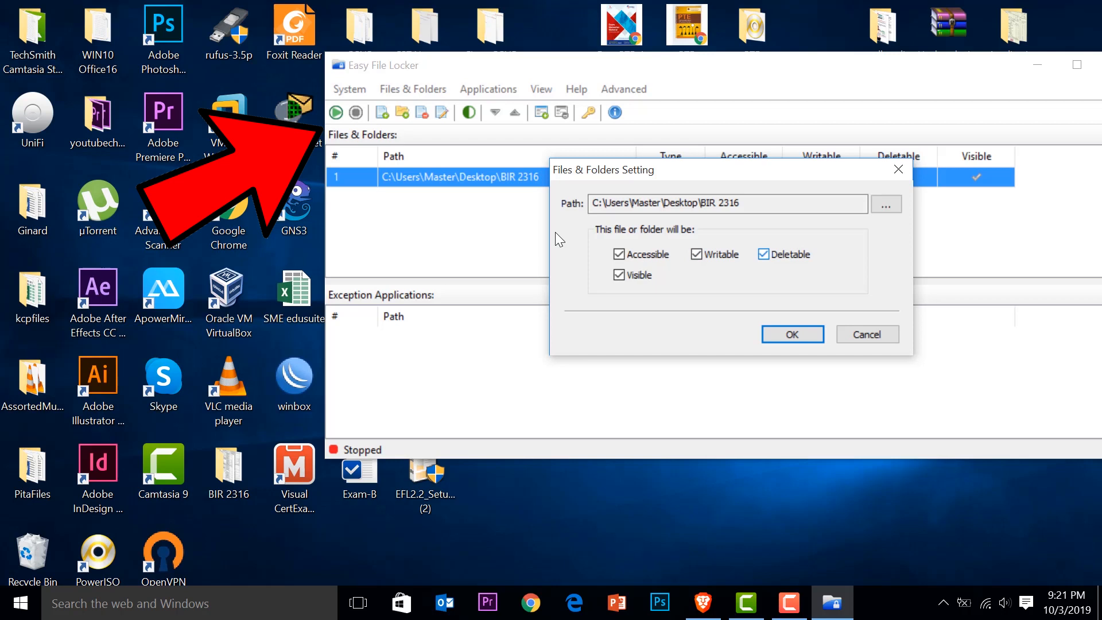
click(790, 334)
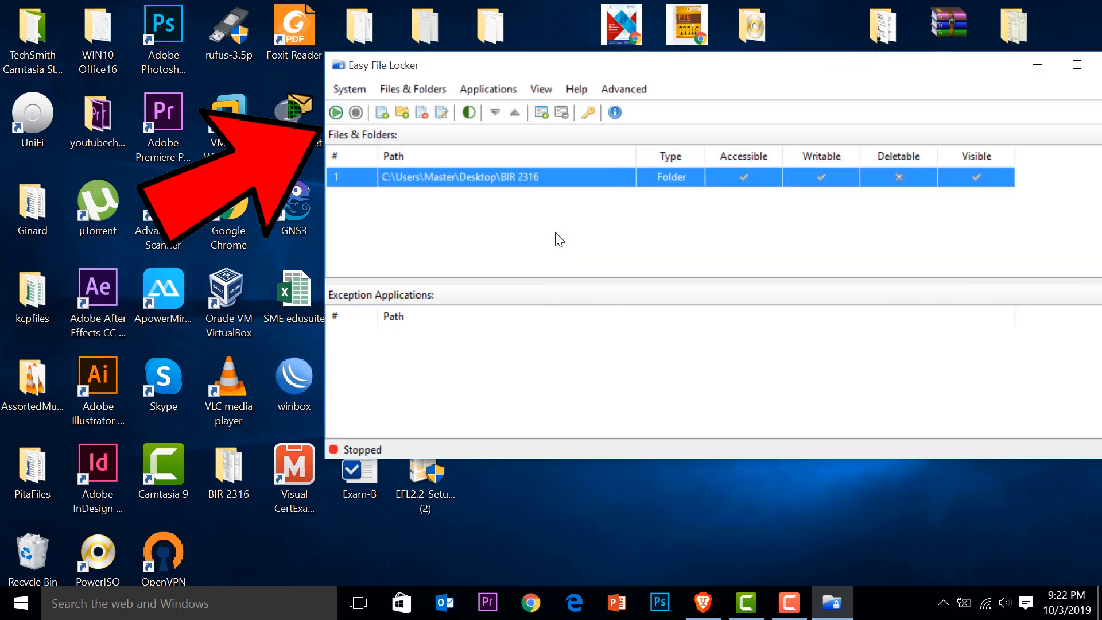
click(336, 112)
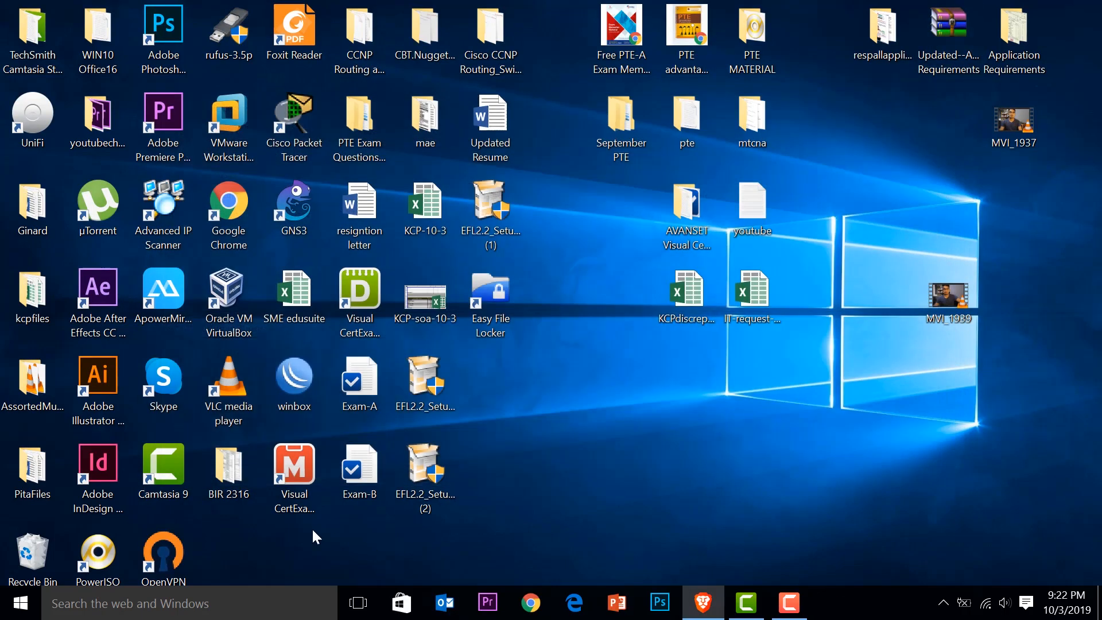
click(228, 467)
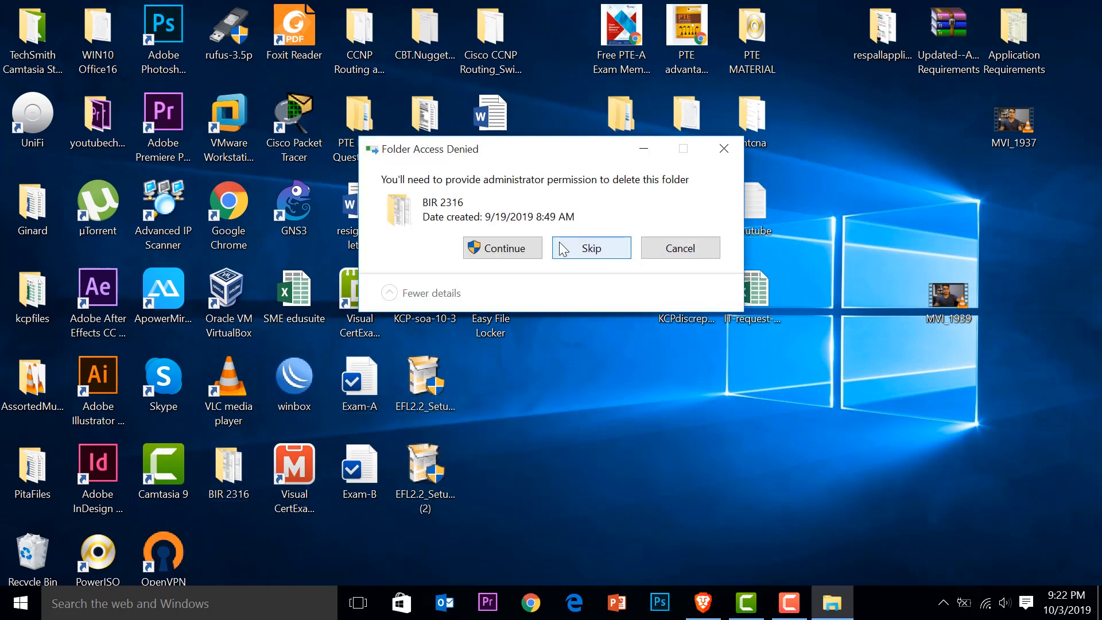
click(501, 248)
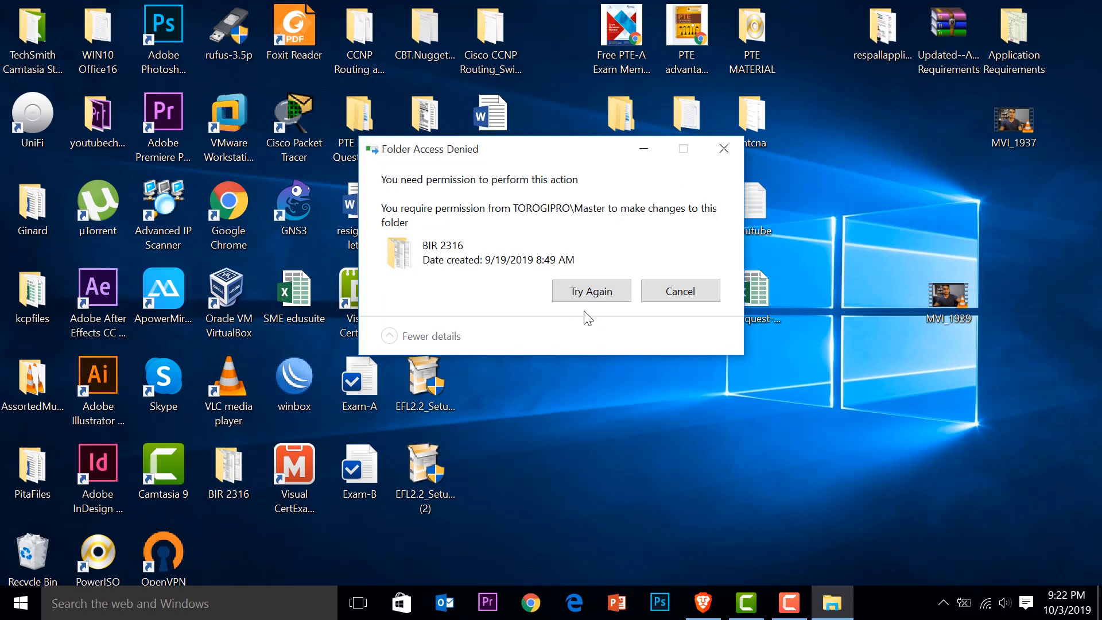
click(679, 291)
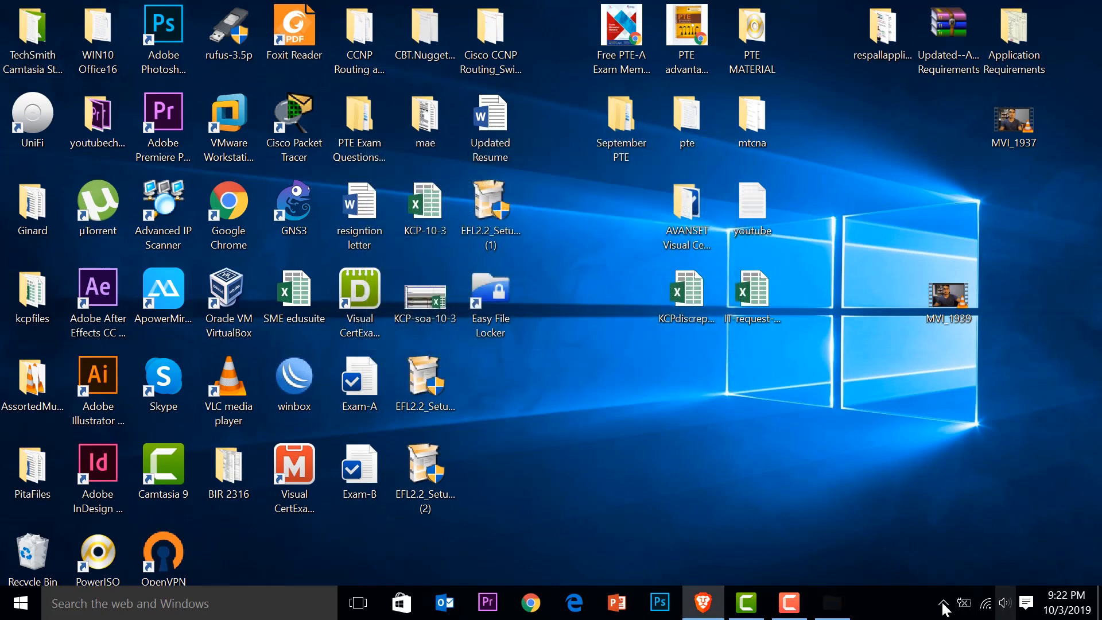